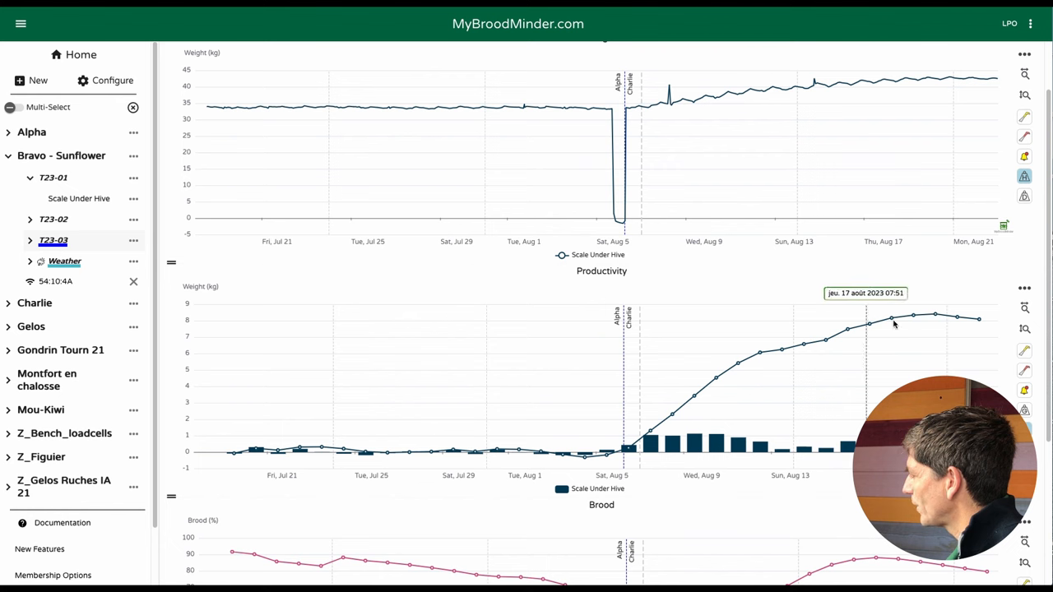
pyautogui.moveTo(913, 319)
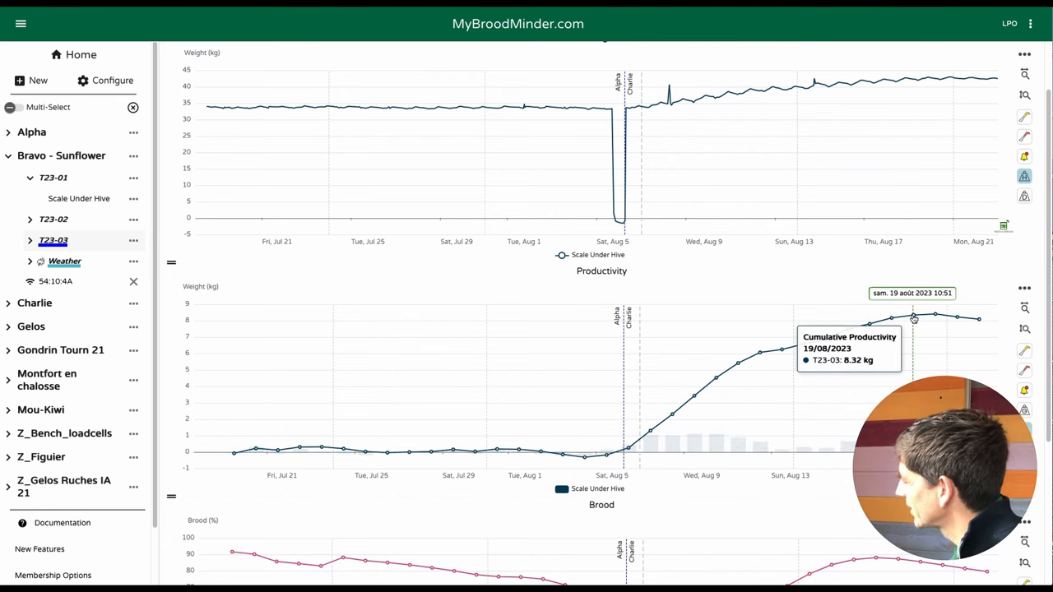
pyautogui.scroll(-3)
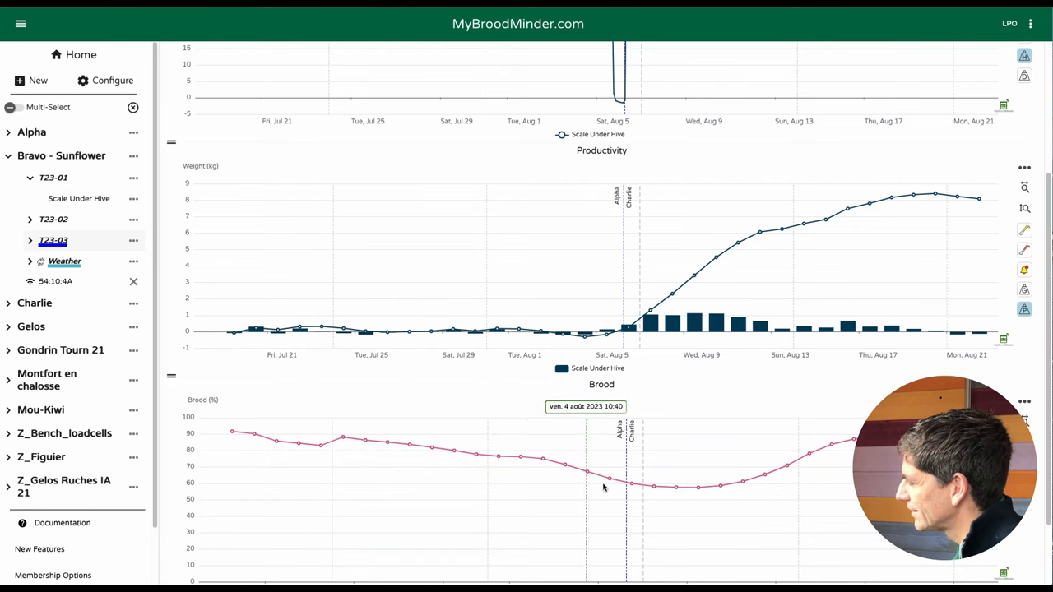
pyautogui.moveTo(645, 490)
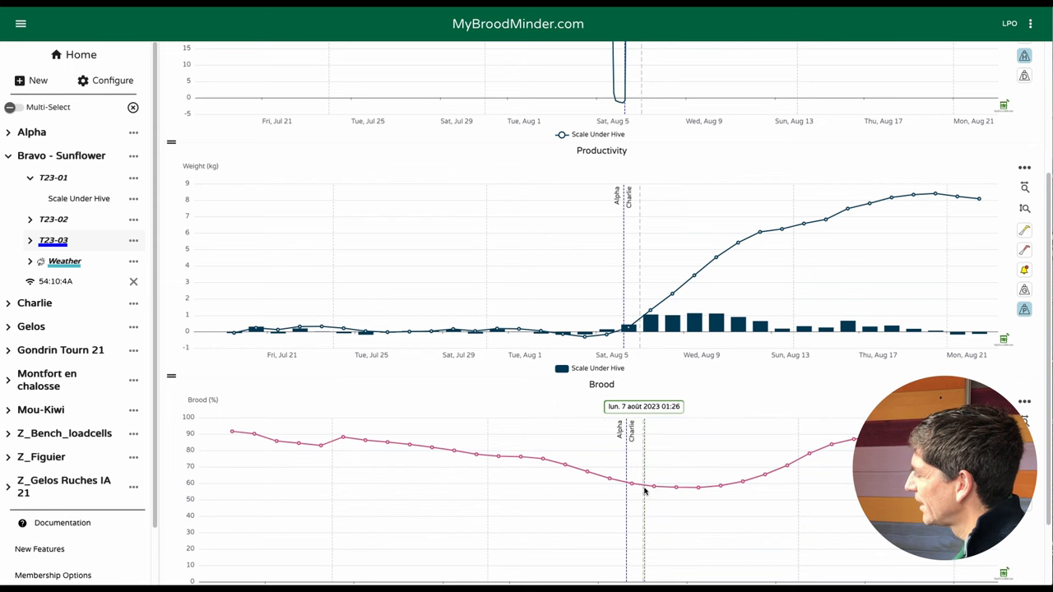
pyautogui.moveTo(836, 448)
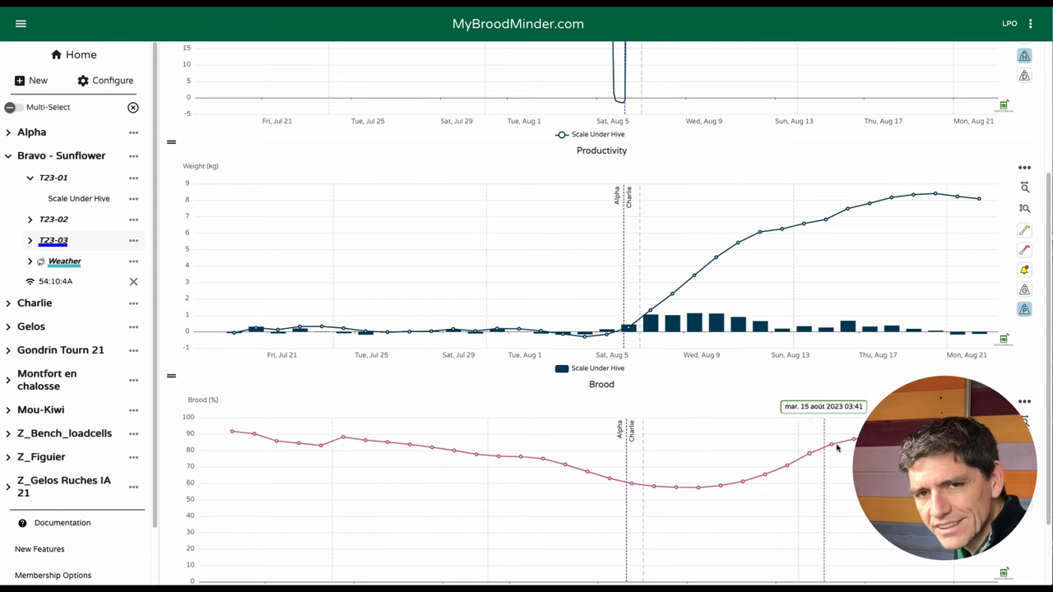